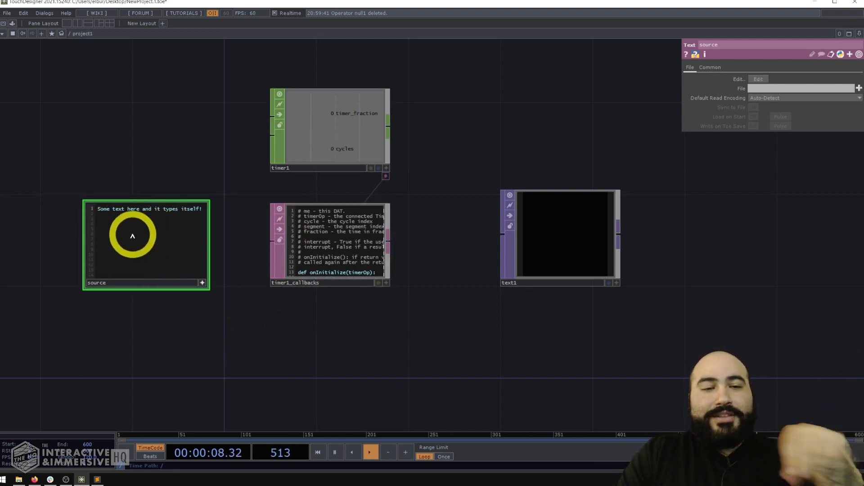
Add the line 'Even works with new lines!' to source and restart timer1 so text1 retypes both lines
click(331, 135)
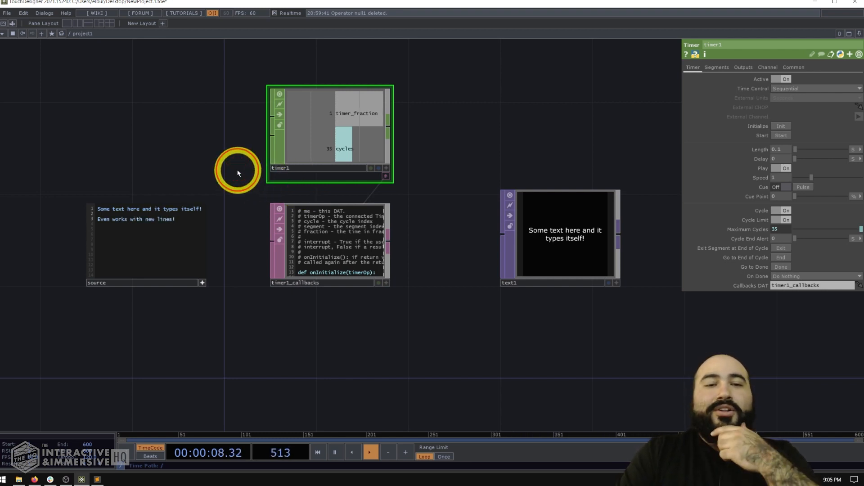
click(780, 136)
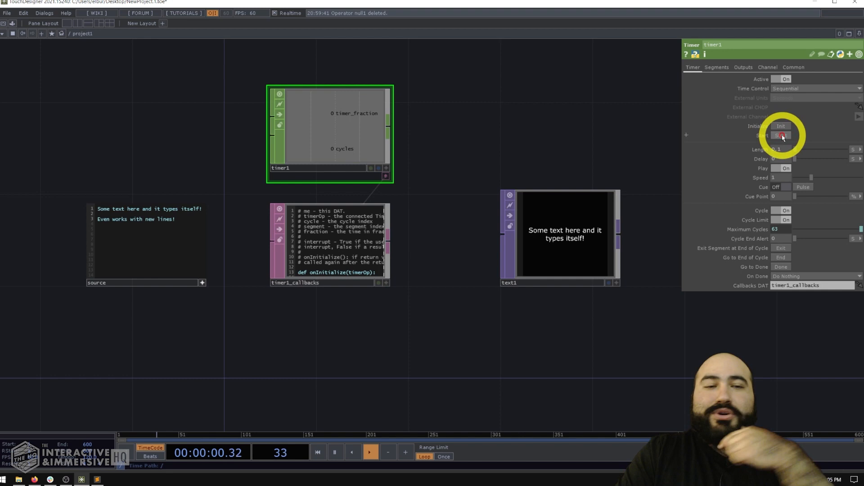
click(781, 136)
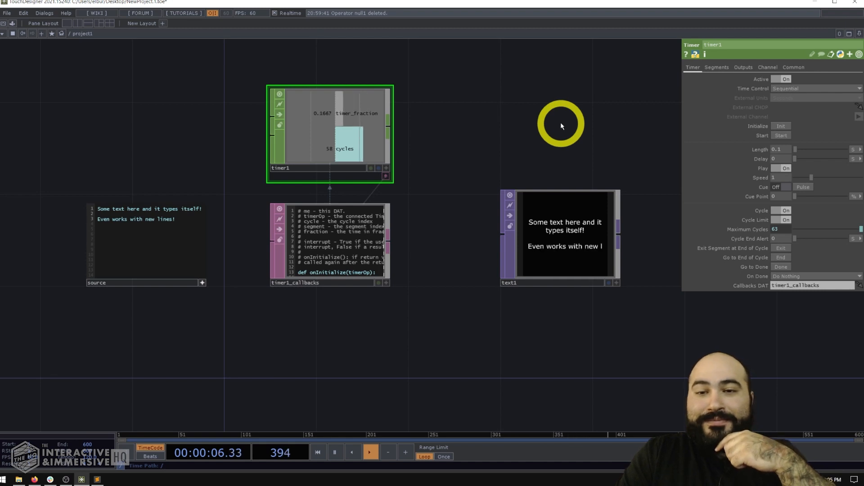
Delete the whole existing network and create a new Text DAT to serve as source
drag(561, 124, 196, 340)
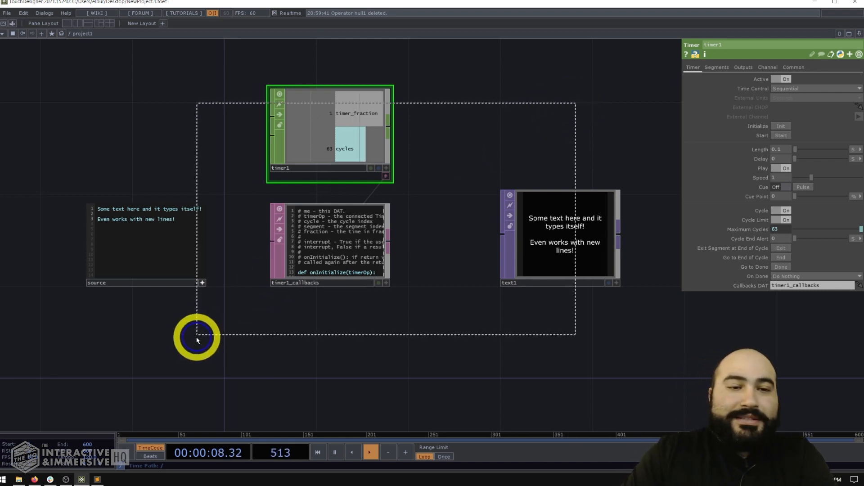
key(delete)
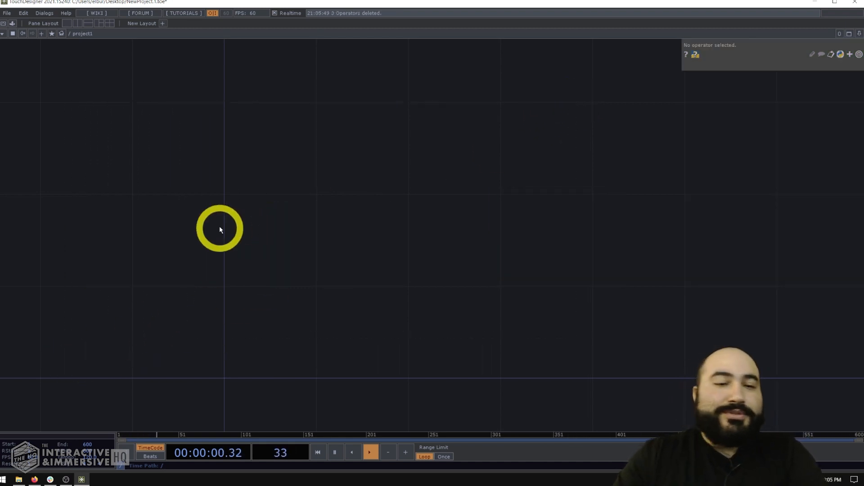
text(te)
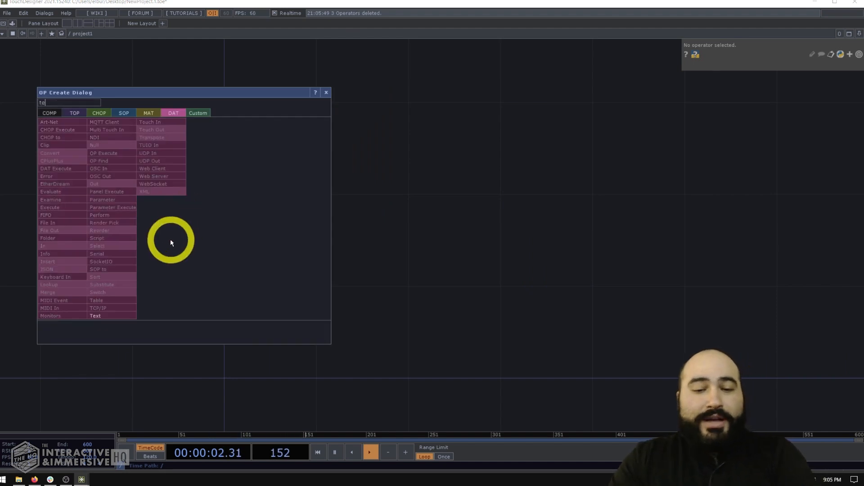
click(94, 315)
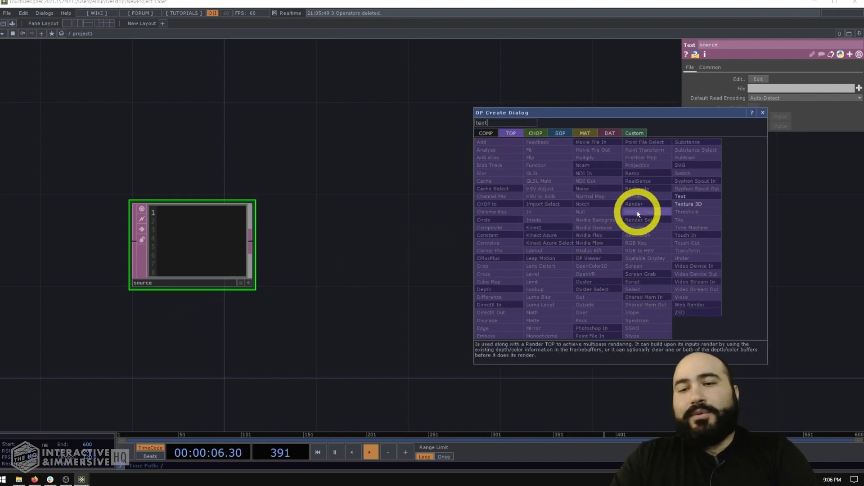
Create a Text TOP text1, clear its default text and turn Word Wrap on
click(680, 196)
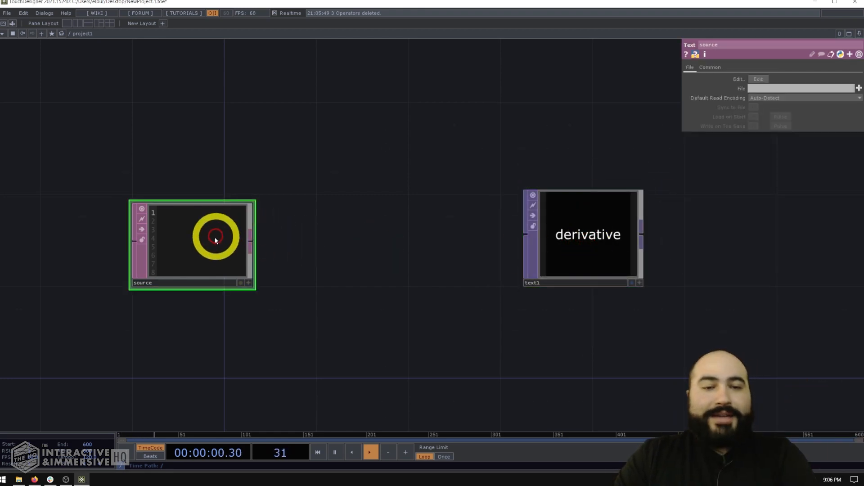
click(583, 236)
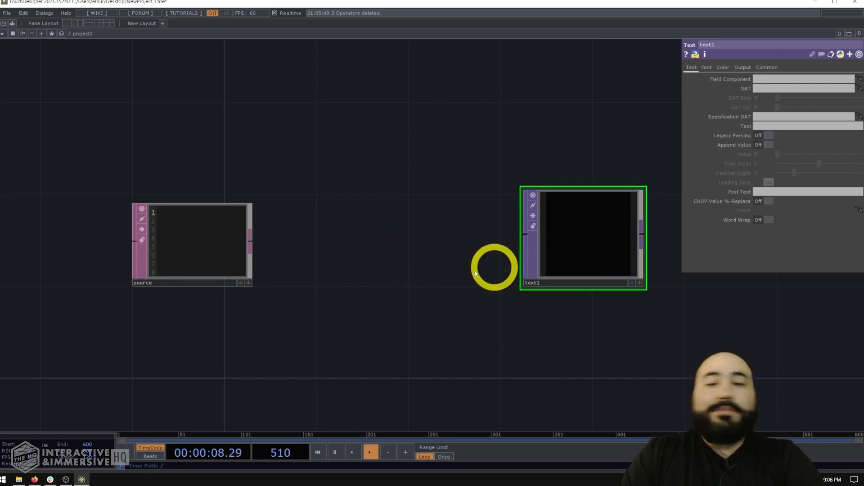
click(766, 67)
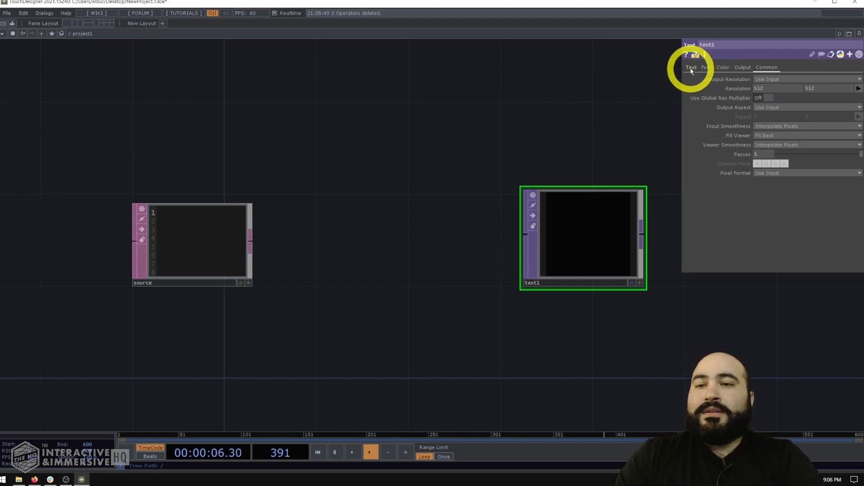
click(691, 67)
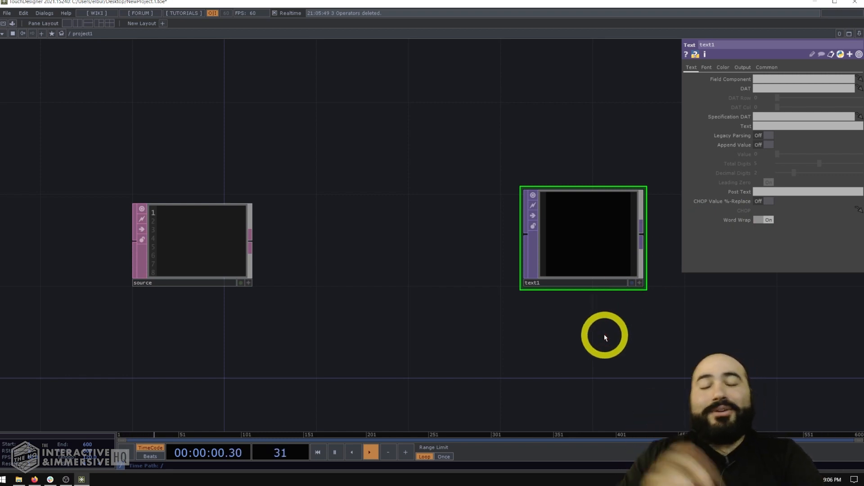
mouse_move(352, 117)
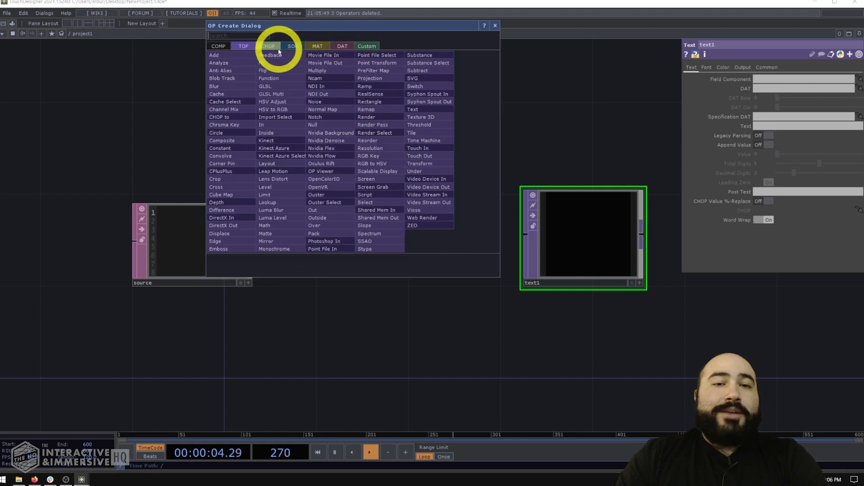
Create a Timer CHOP timer1 with its callbacks DAT and set source to 'Enter some text'
text(time)
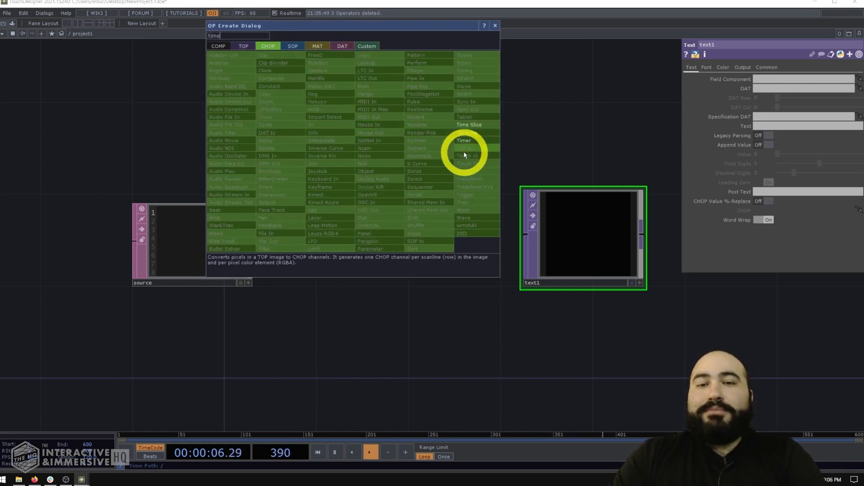
click(463, 140)
text(Enter some text)
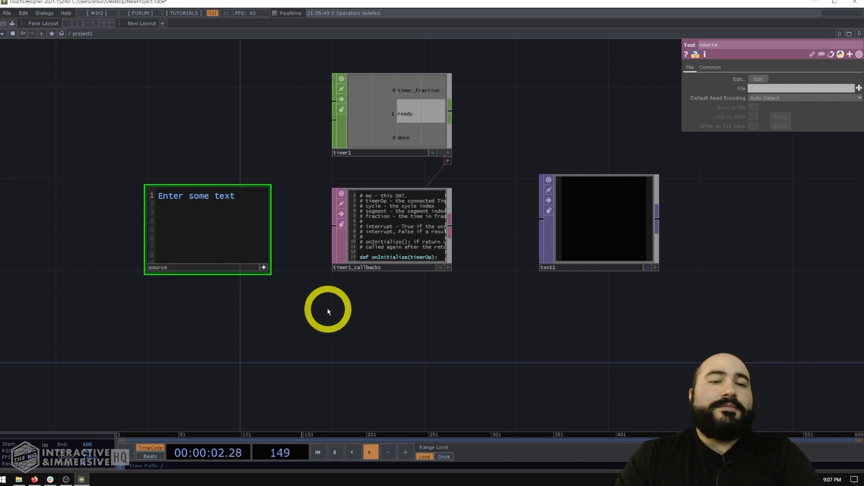
Set timer1's Cycle and Cycle Limit to On
click(391, 119)
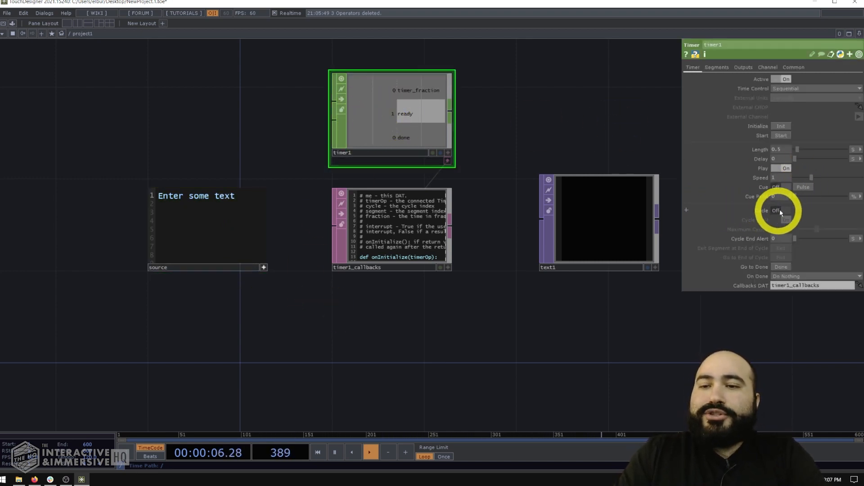
click(785, 210)
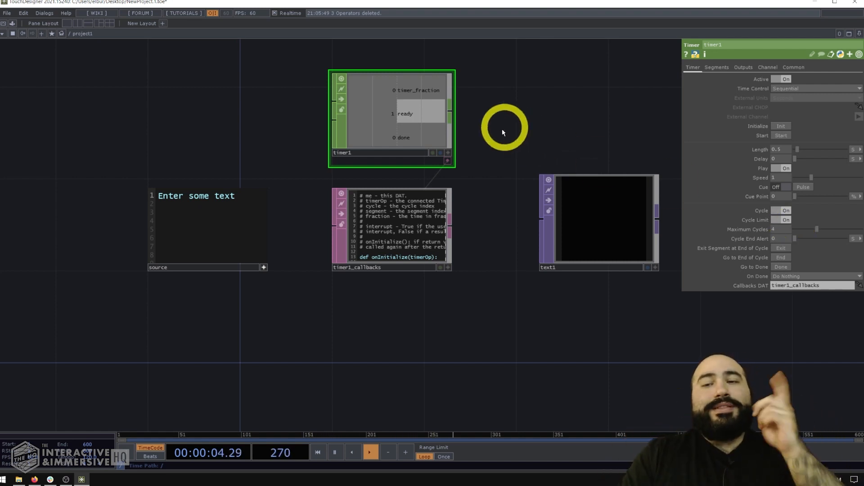
mouse_move(568, 114)
text( and type more)
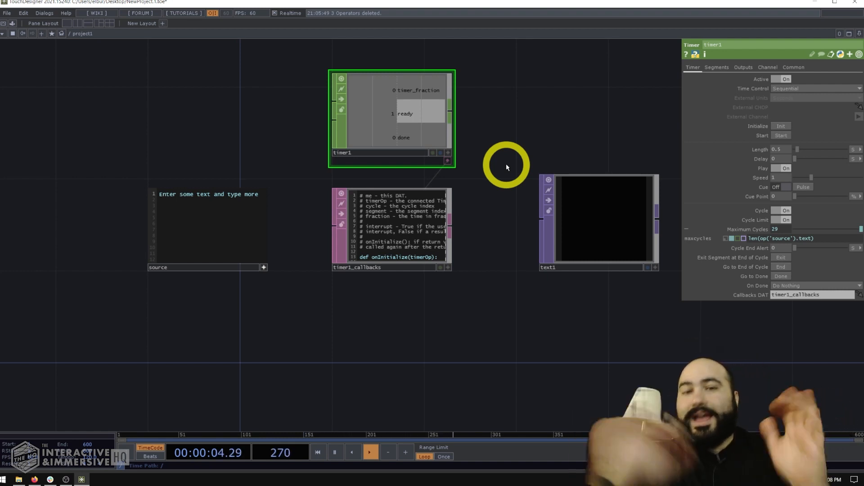
Set timer1 Maximum Cycles to len(op('source').text) and extend source to '...and type more'
click(598, 218)
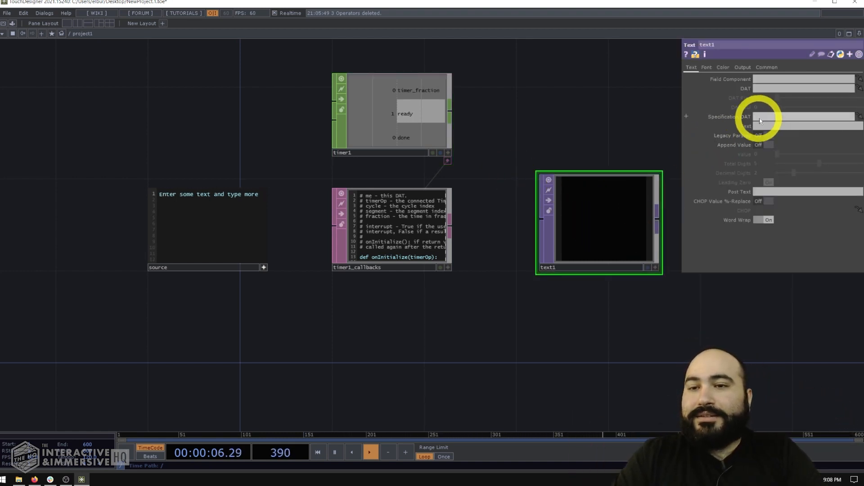
On timer1's Outputs page turn Ready and Done off and Cycles on
click(392, 114)
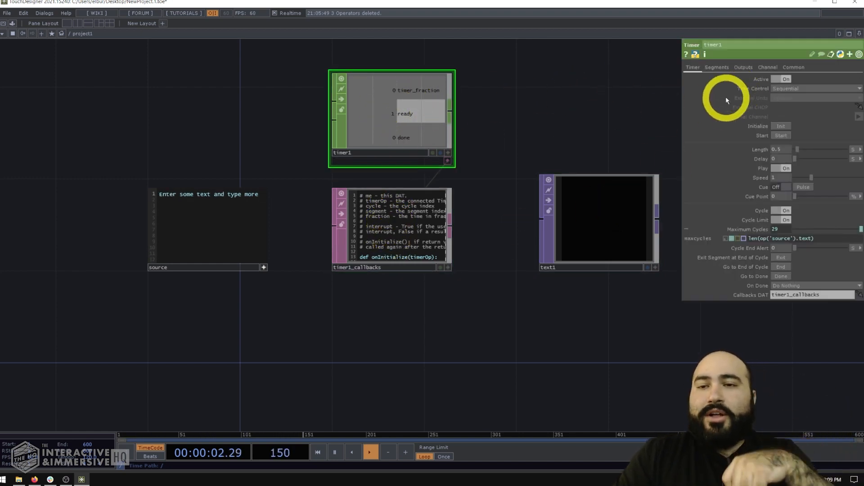
click(742, 67)
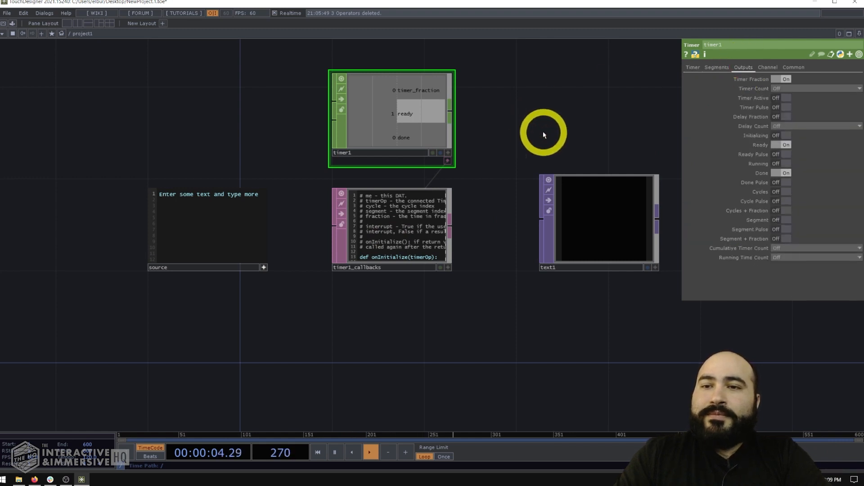
click(781, 145)
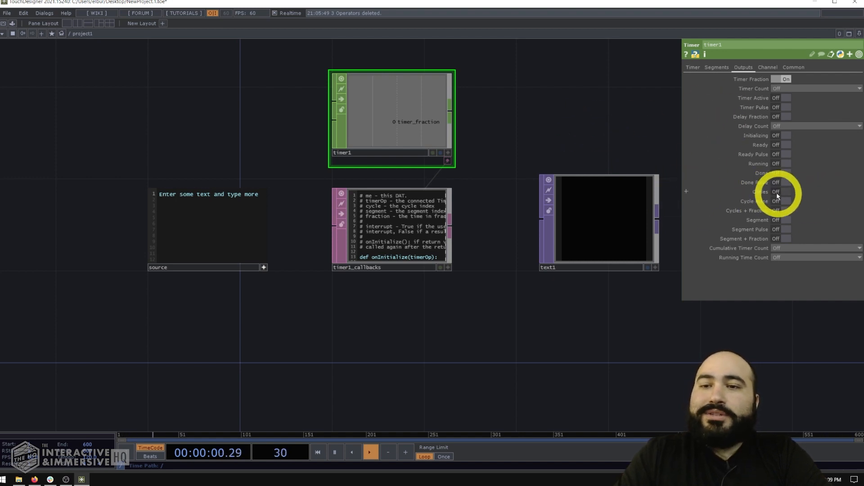
click(784, 191)
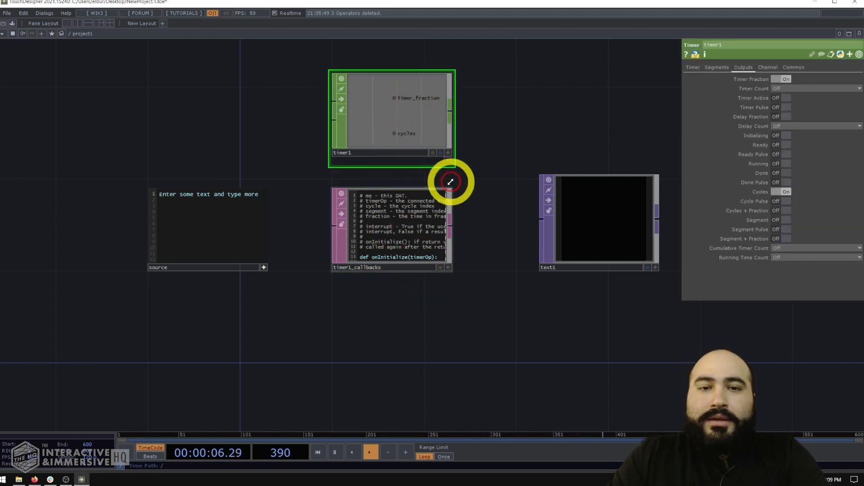
click(392, 229)
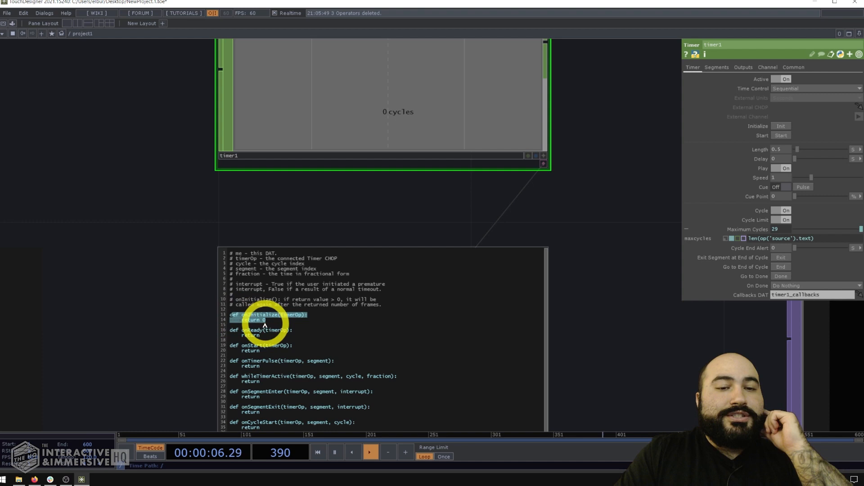
click(781, 126)
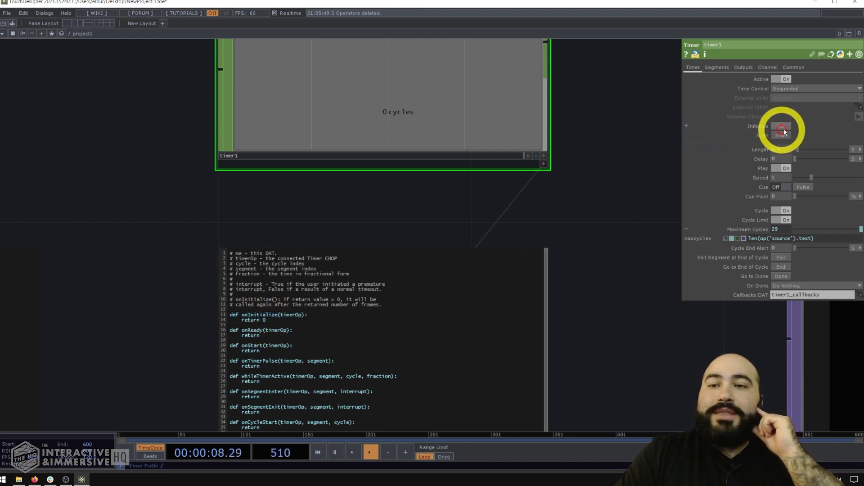
click(781, 136)
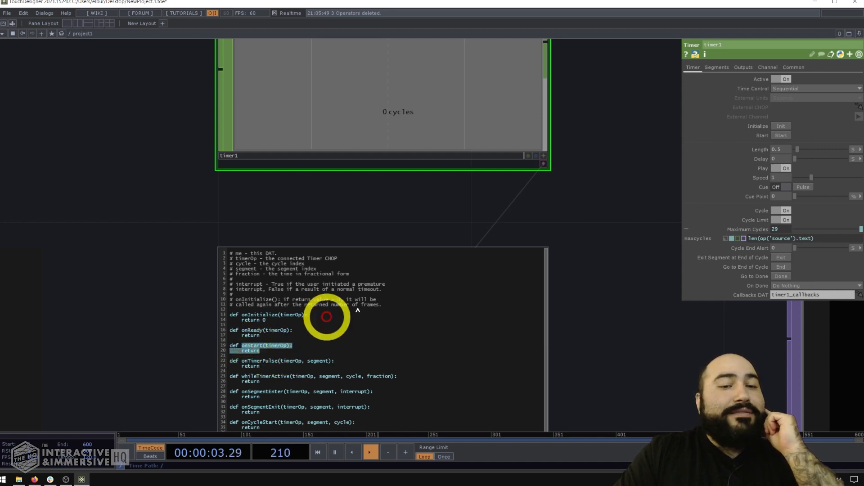
click(780, 136)
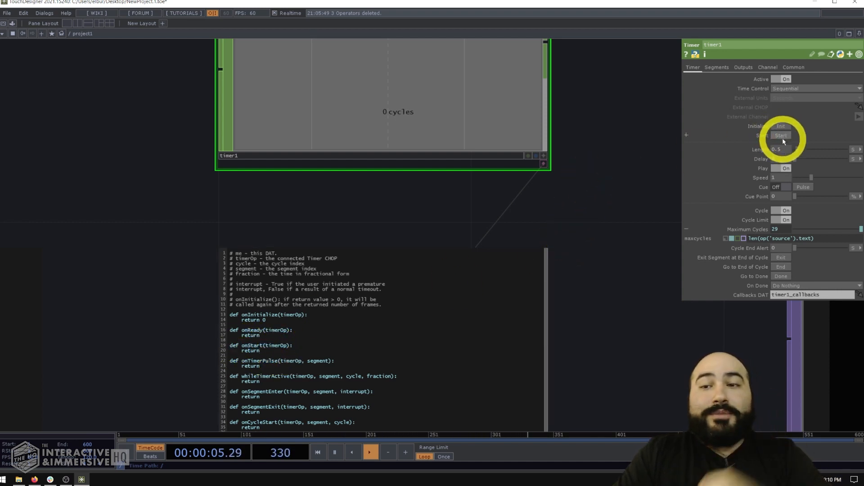
click(781, 136)
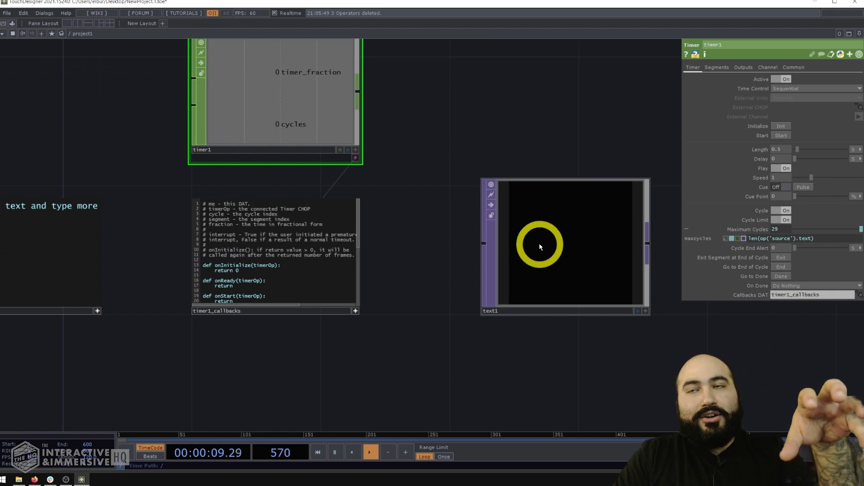
Write op('text1').par.text = op('source').text[0:cycle] in timer1_callbacks' onCycle
click(562, 245)
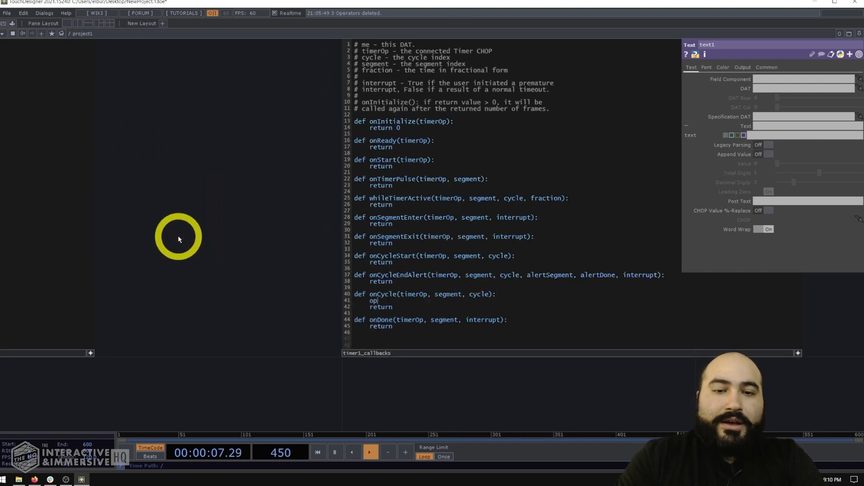
text(('text)
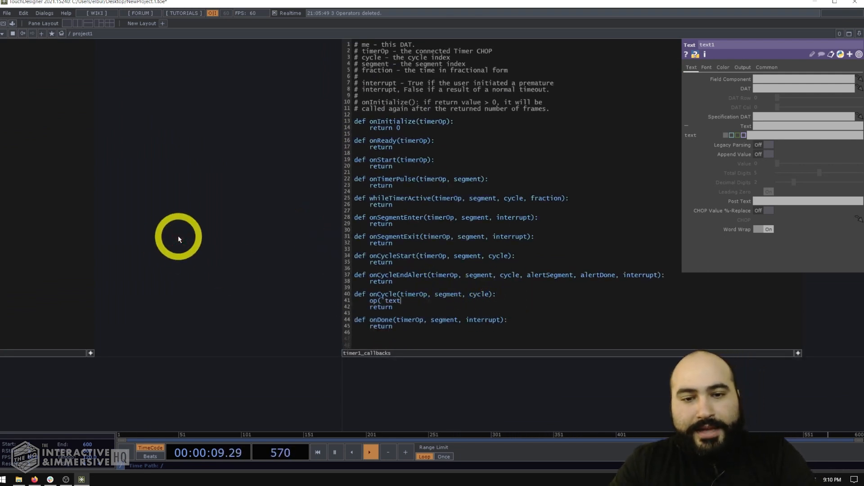
text(1').p)
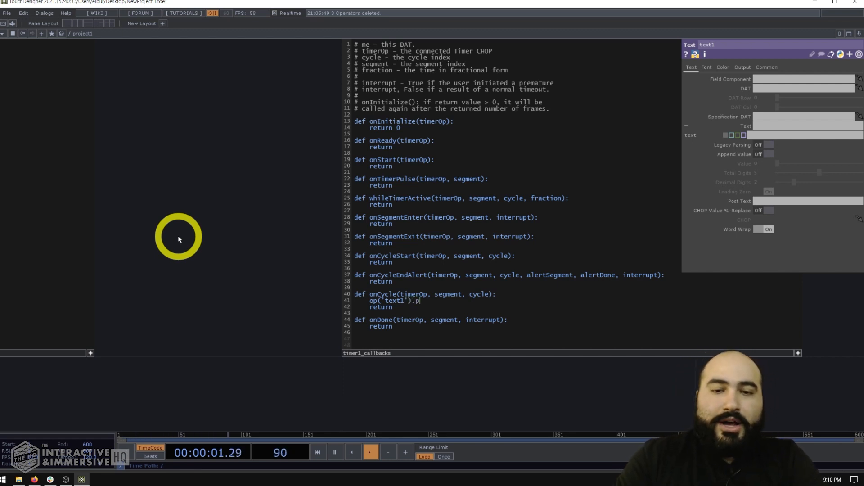
text(ar.text)
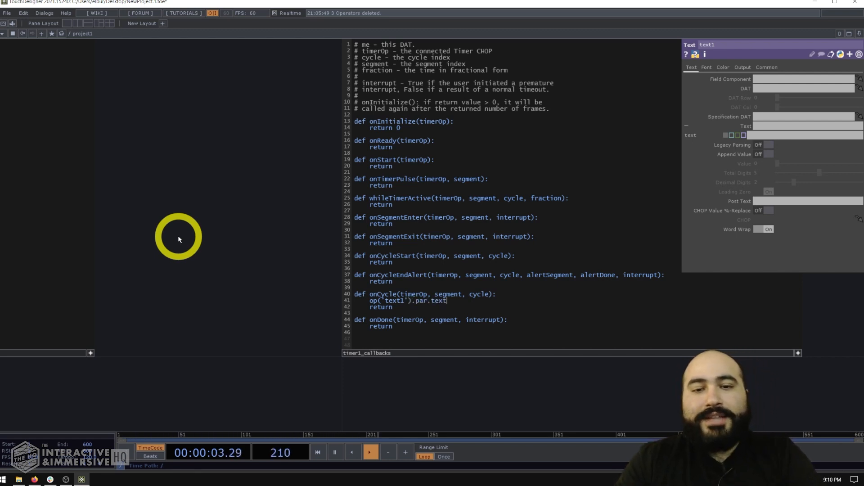
text(= op('source').text[0:cycle)
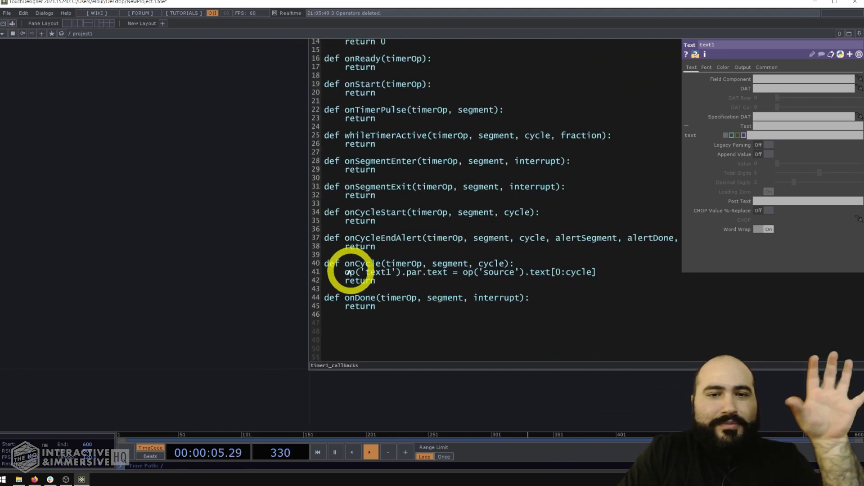
Close the timer1_callbacks editor and return to the network view
double_click(374, 271)
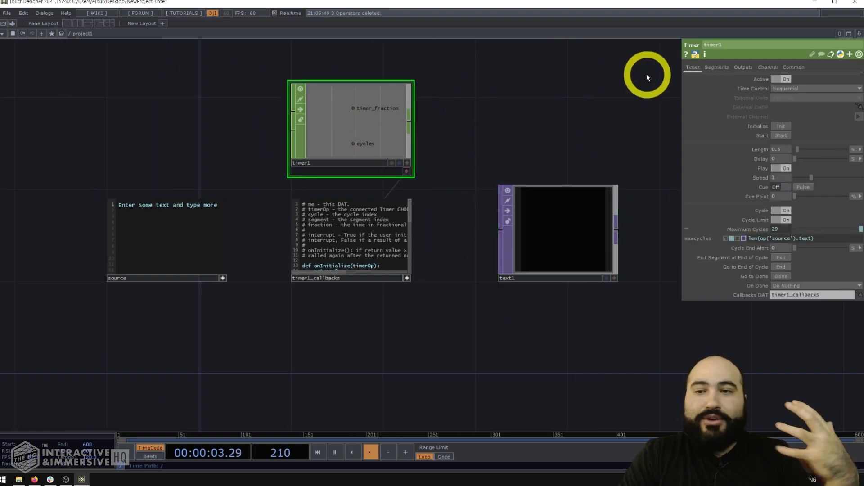
mouse_move(678, 137)
text(Paragraph number 2 starts here!)
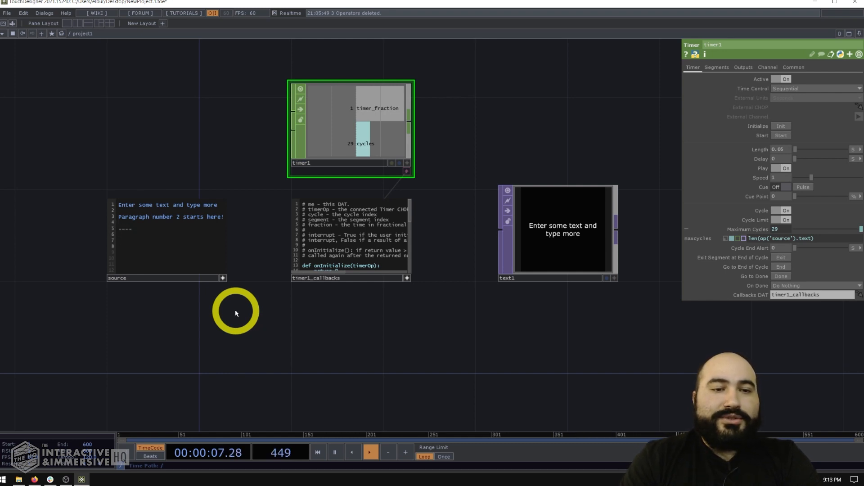
Set timer1 Length to 0.05, run it, and type extra lines such as 'Special characters' into source
text(Special har)
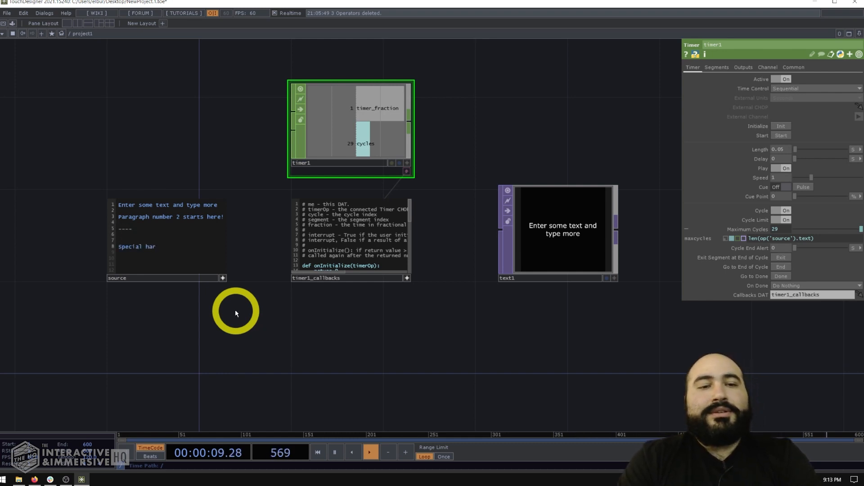